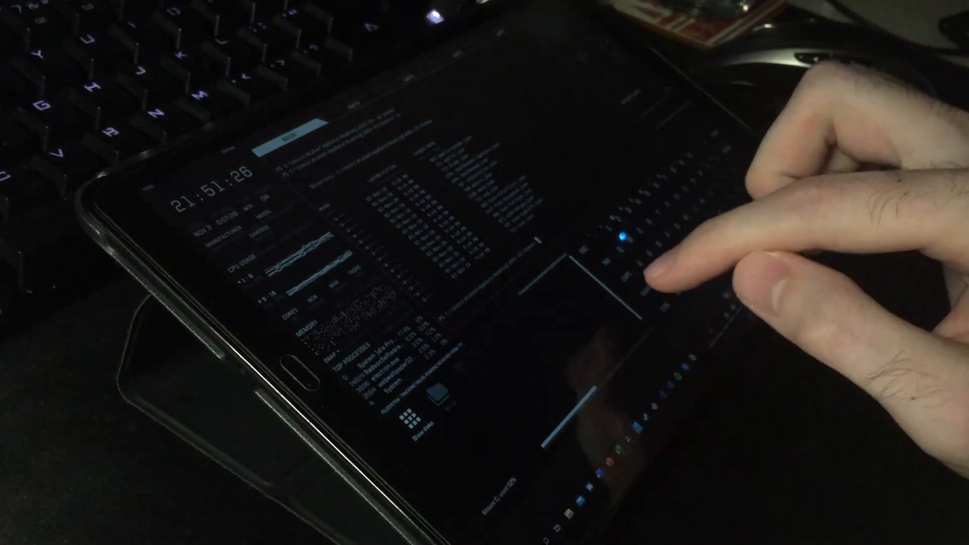
Step: Choose Ubuntu in Andronix and copy the LXQT desktop install command
{"action": "left_click", "coordinate": [414, 420]}
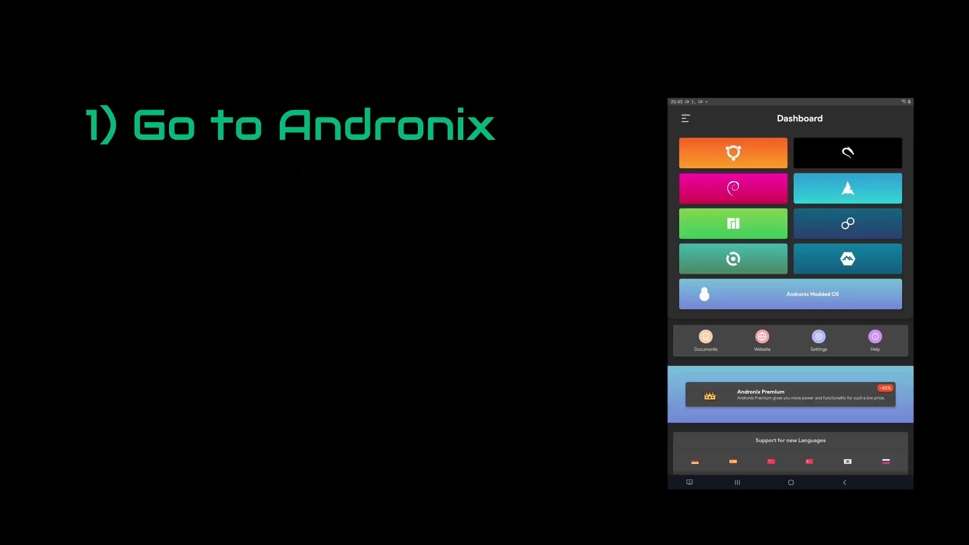
{"action": "left_click", "coordinate": [733, 153]}
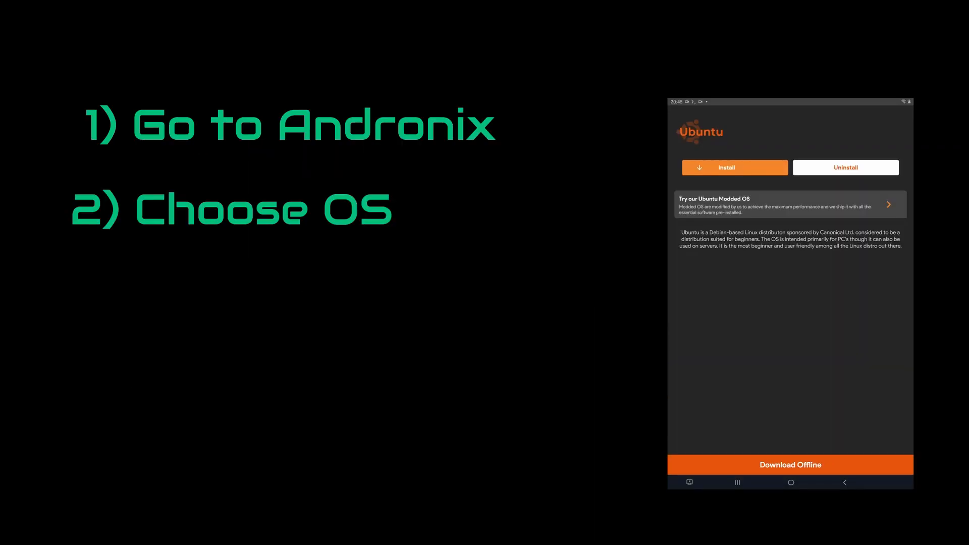
{"action": "left_click", "coordinate": [735, 168]}
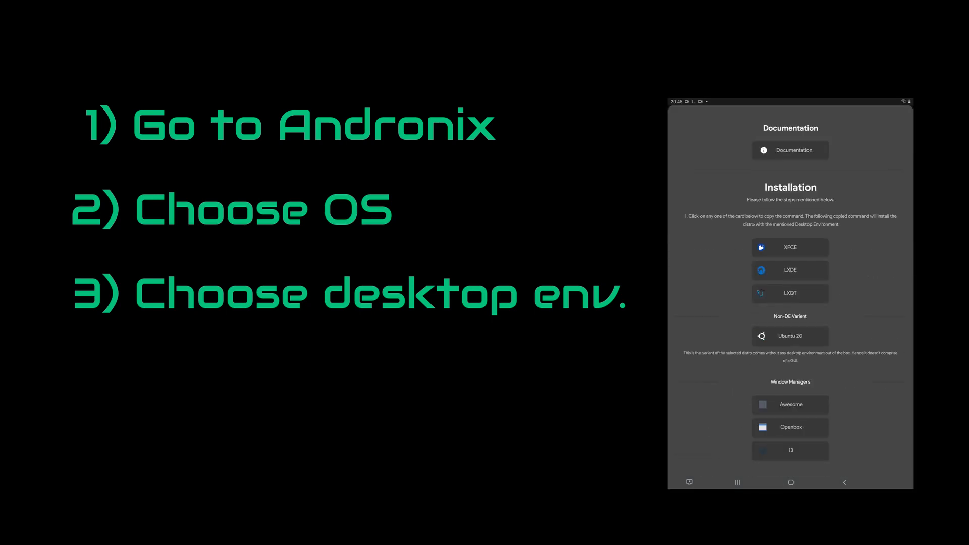
{"action": "left_click", "coordinate": [789, 292]}
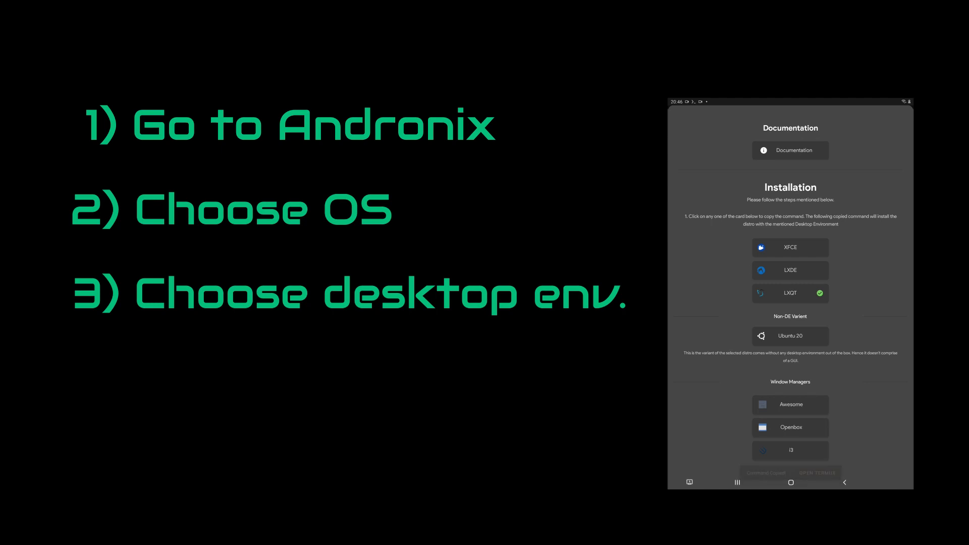
{"action": "left_click", "coordinate": [789, 293]}
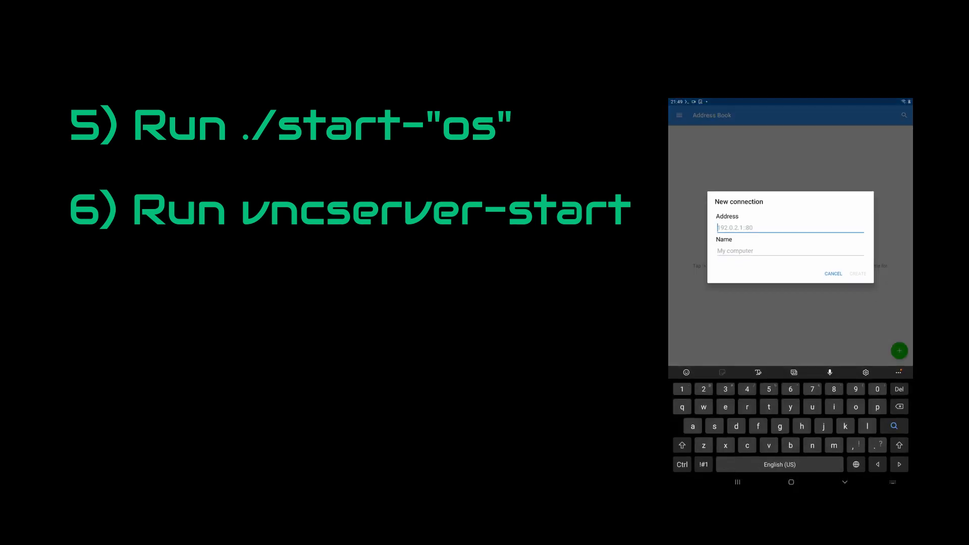
Step: Create a localhost:1 connection named Ubuntu and connect, accepting the unencrypted warning
{"action": "type", "text": "localhost:1"}
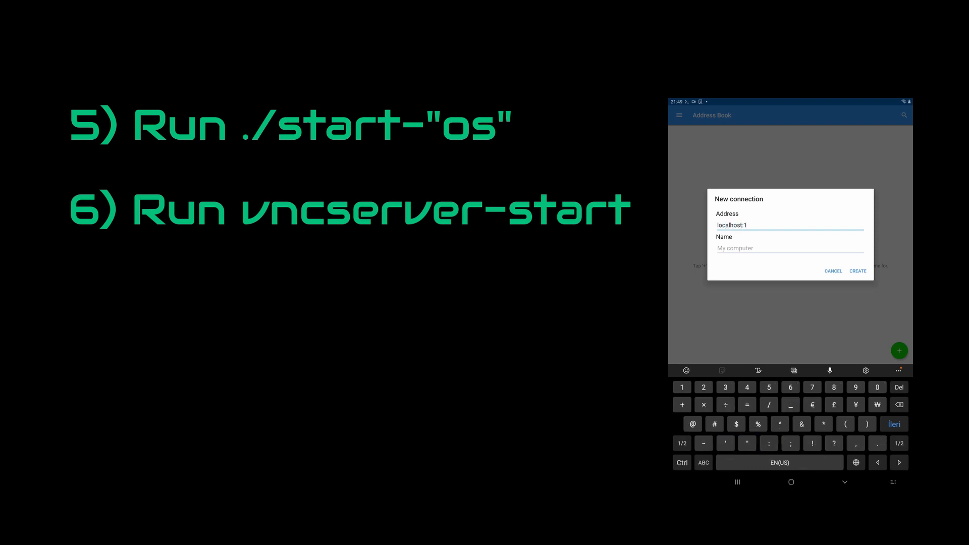
{"action": "left_click", "coordinate": [858, 271]}
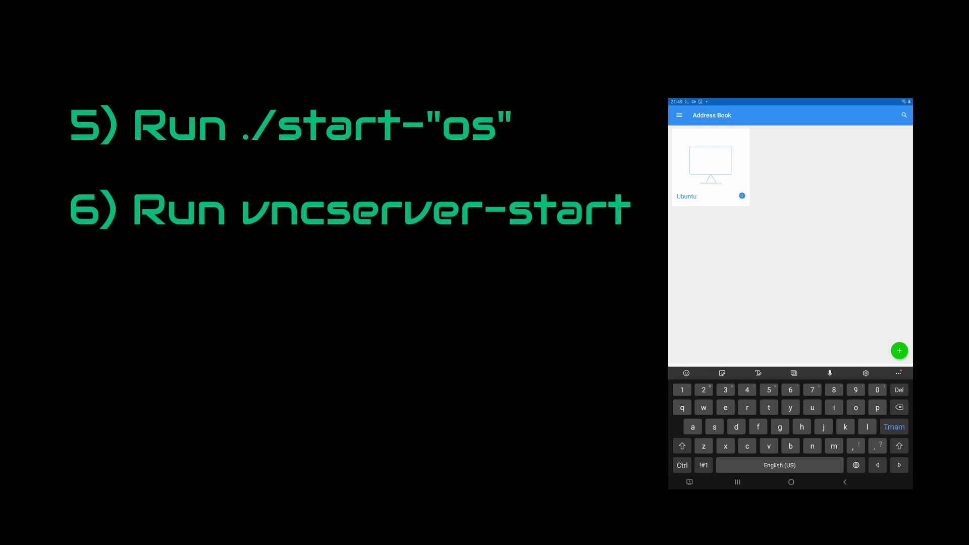
{"action": "left_click", "coordinate": [709, 165]}
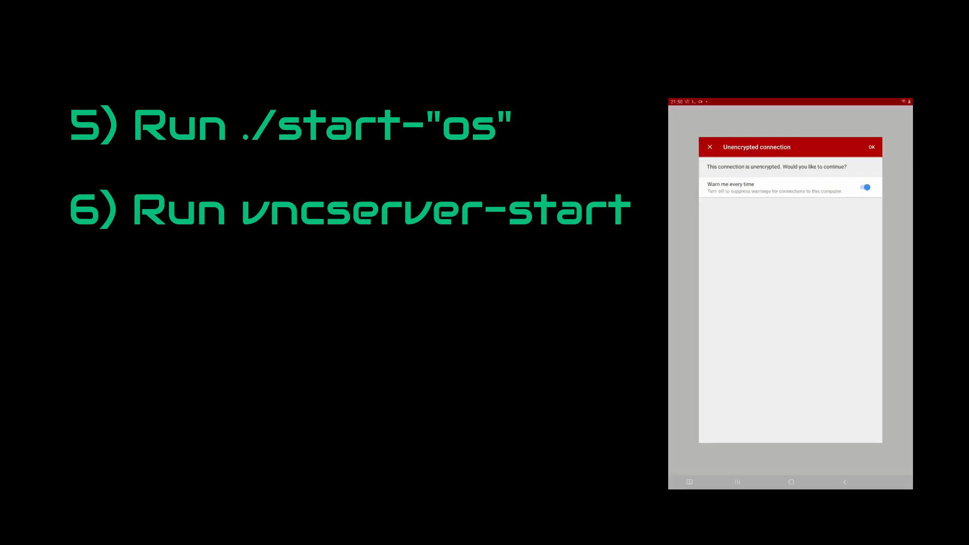
{"action": "left_click", "coordinate": [871, 148]}
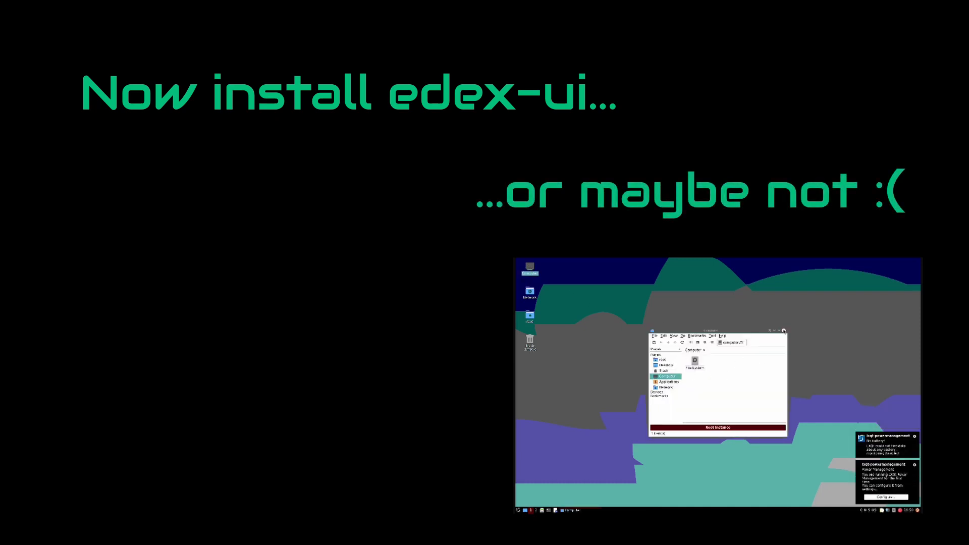
Step: Close the file manager window on the remote Ubuntu LXQT desktop
{"action": "left_click", "coordinate": [786, 331]}
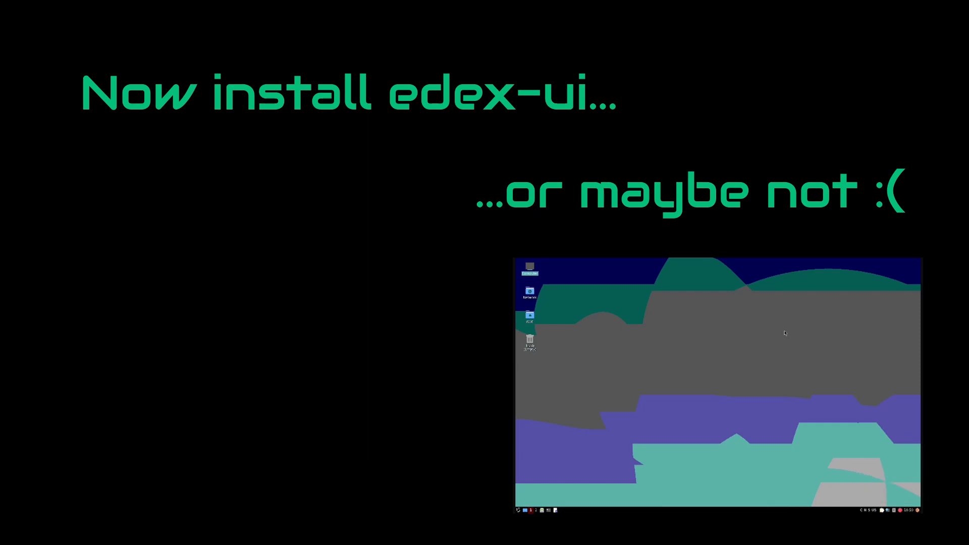
{"action": "left_click", "coordinate": [517, 510]}
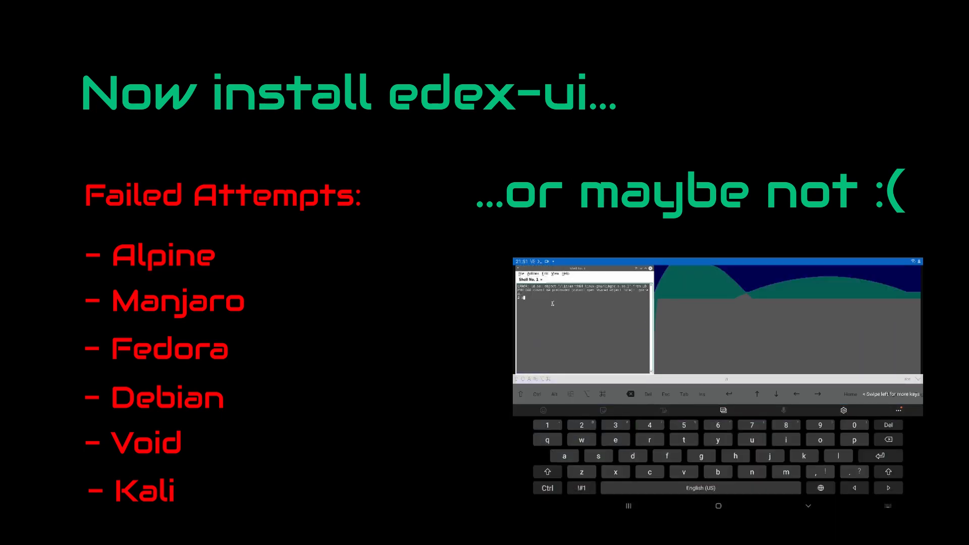
Step: Run apt install commands for node and other eDEX-UI dependencies in QTerminal
{"action": "type", "text": "apt inst"}
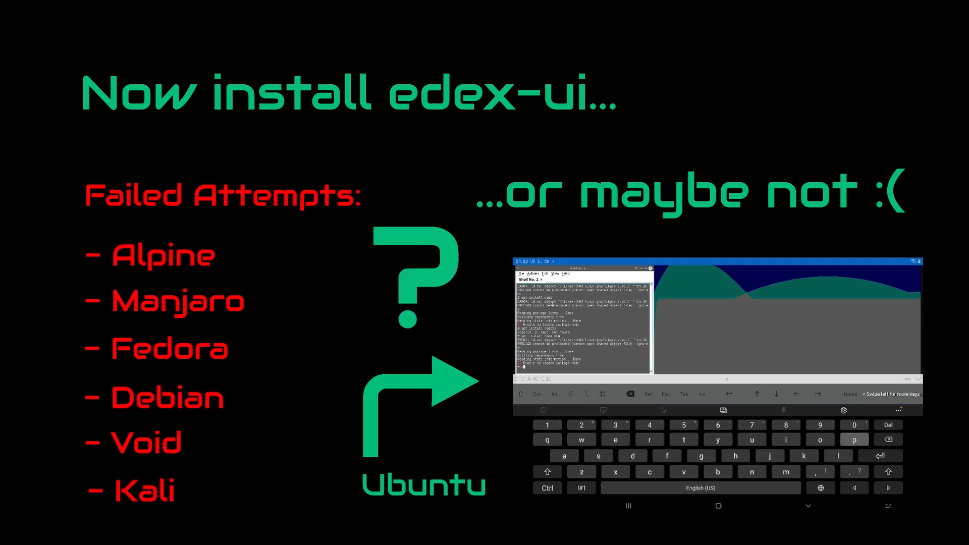
{"action": "left_click", "coordinate": [565, 455]}
{"action": "type", "text": "apt-get install"}
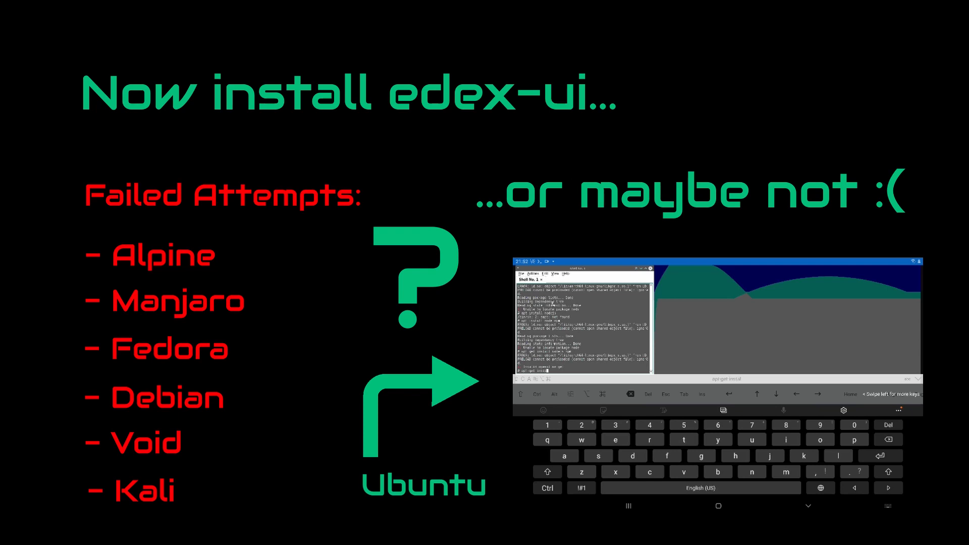
{"action": "type", "text": "nod"}
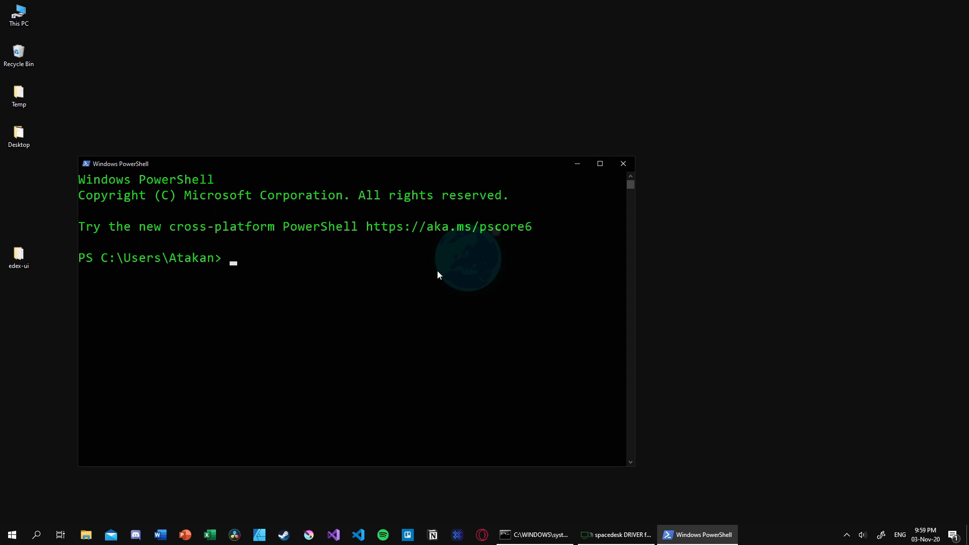
Step: Change to Desktop/edex-ui and run npm run install-windows
{"action": "type", "text": "cd Desktop"}
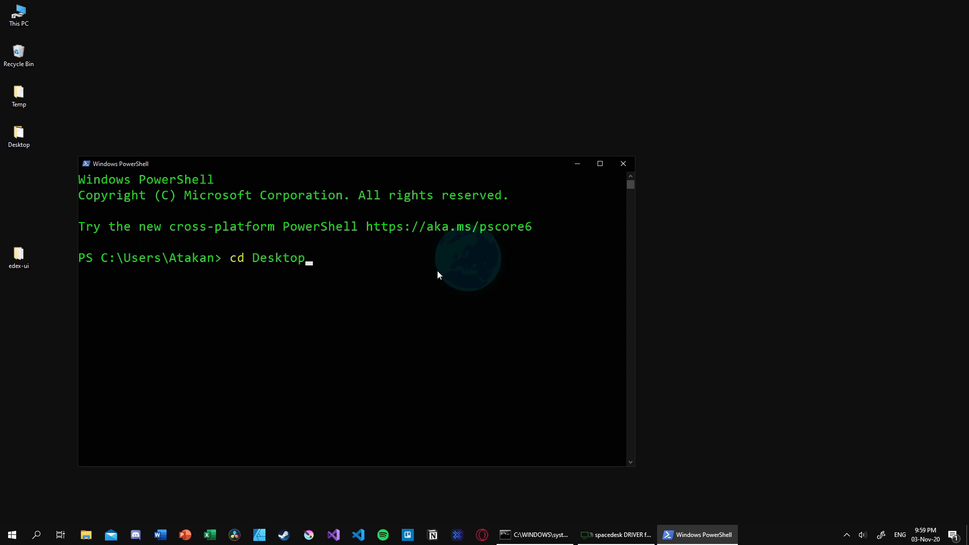
{"action": "type", "text": "/edex-ui"}
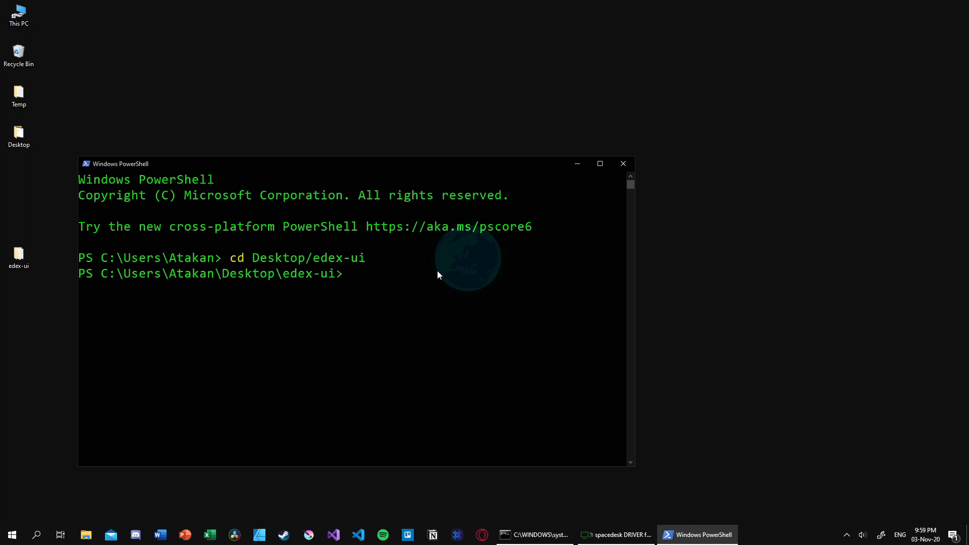
{"action": "type", "text": "npm run install-"}
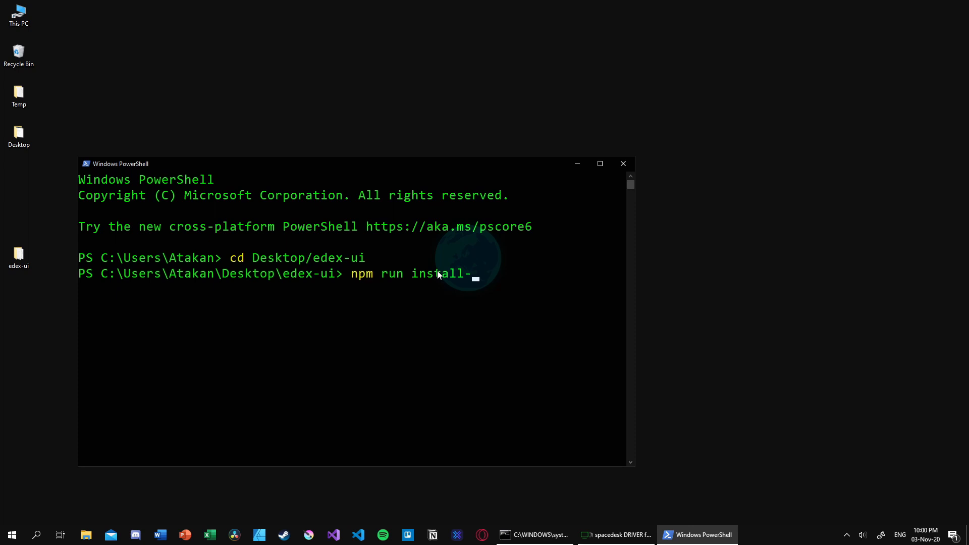
{"action": "type", "text": "windows"}
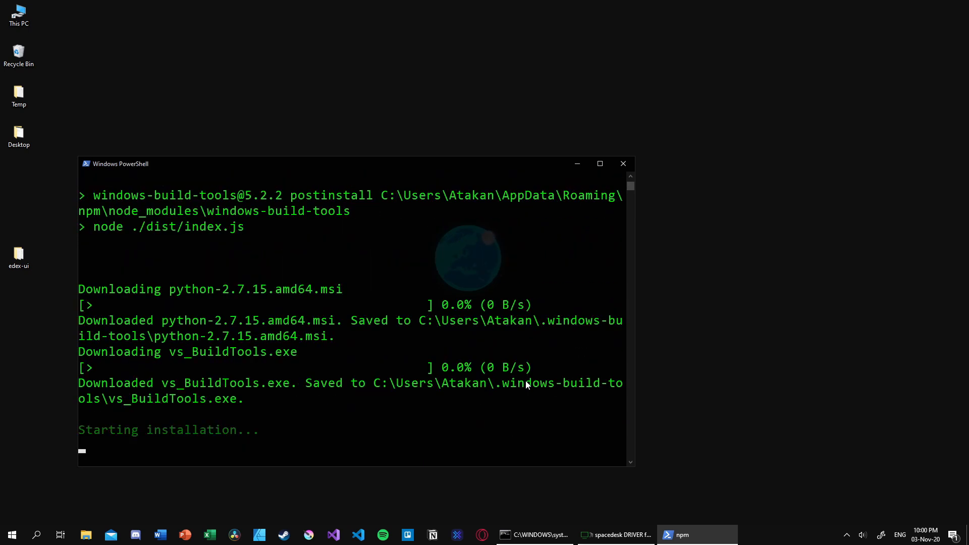
Step: Wait while npm downloads python-2.7.15.amd64.msi and vs_BuildTools.exe
{"action": "left_click", "coordinate": [623, 164]}
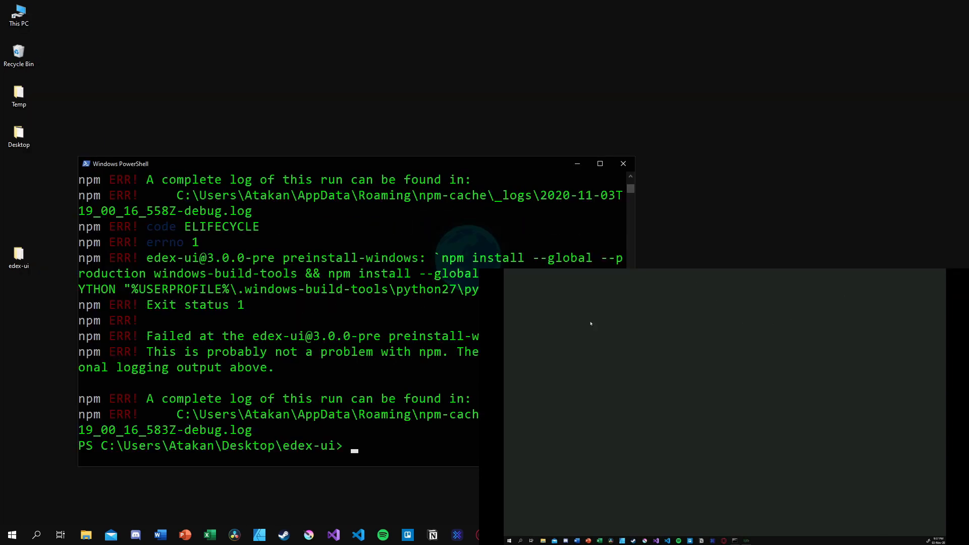
Step: Launch eDEX-UI with npm start from the edex-ui folder
{"action": "type", "text": "npm"}
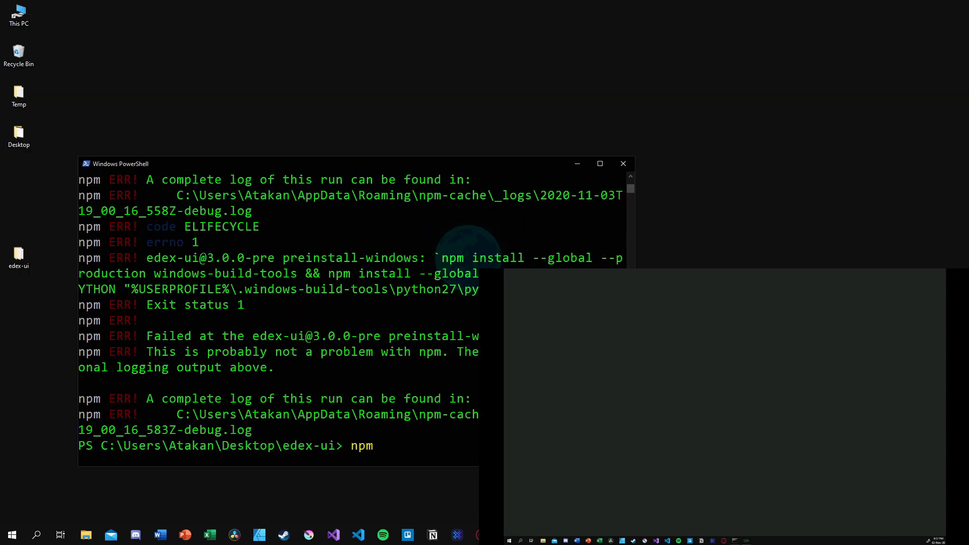
{"action": "type", "text": "start"}
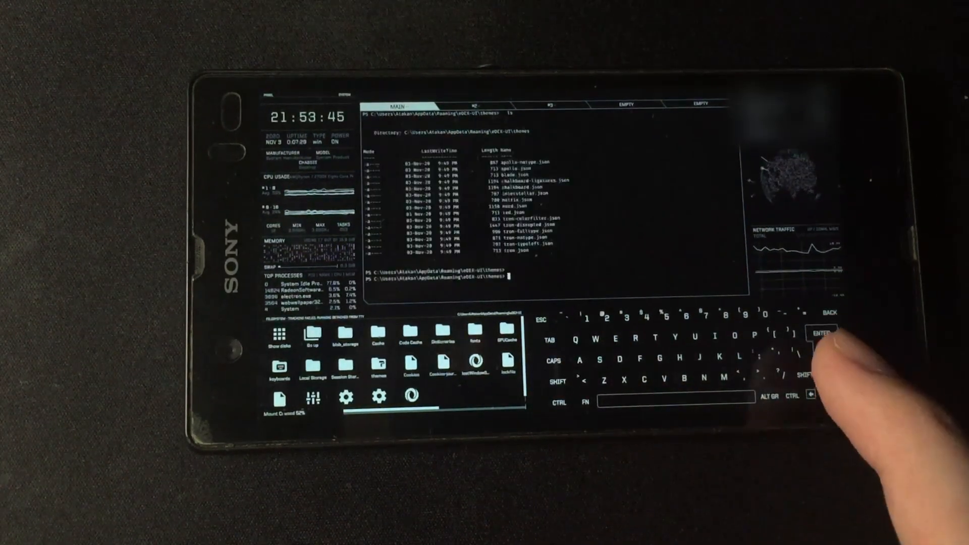
Step: Submit an empty command to get a fresh prompt in the themes folder
{"action": "left_click", "coordinate": [820, 334]}
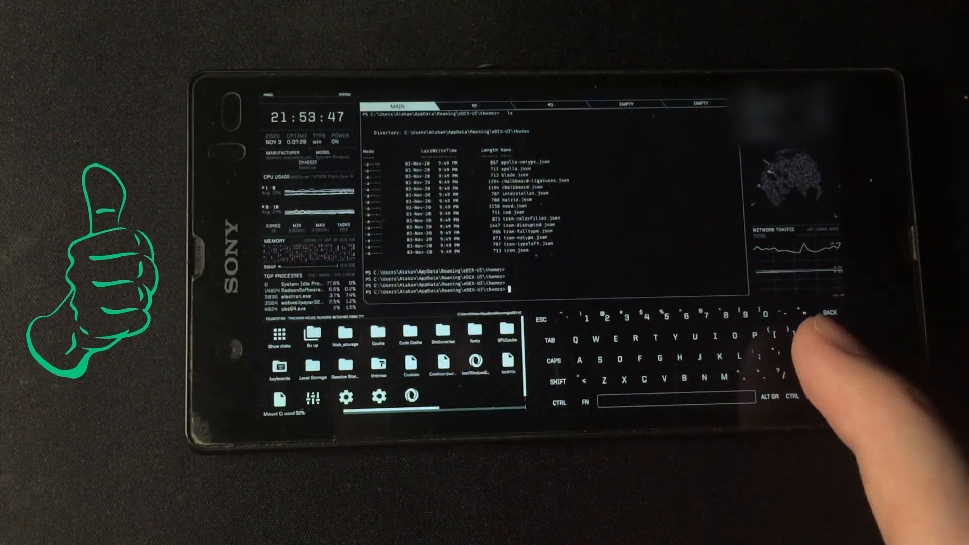